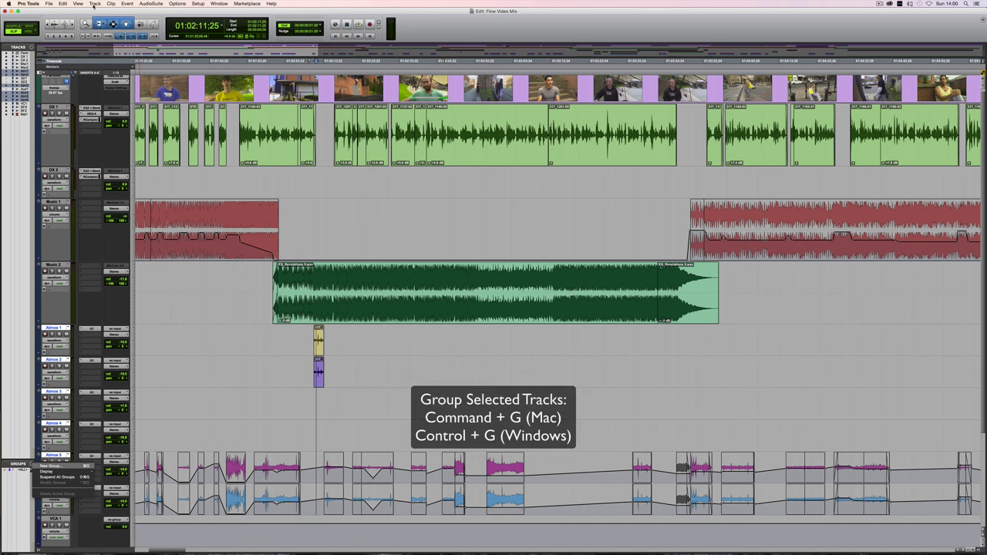
# Create a track group named 'Atmos' from the selected tracks after checking its attribute settings
pyautogui.click(95, 3)
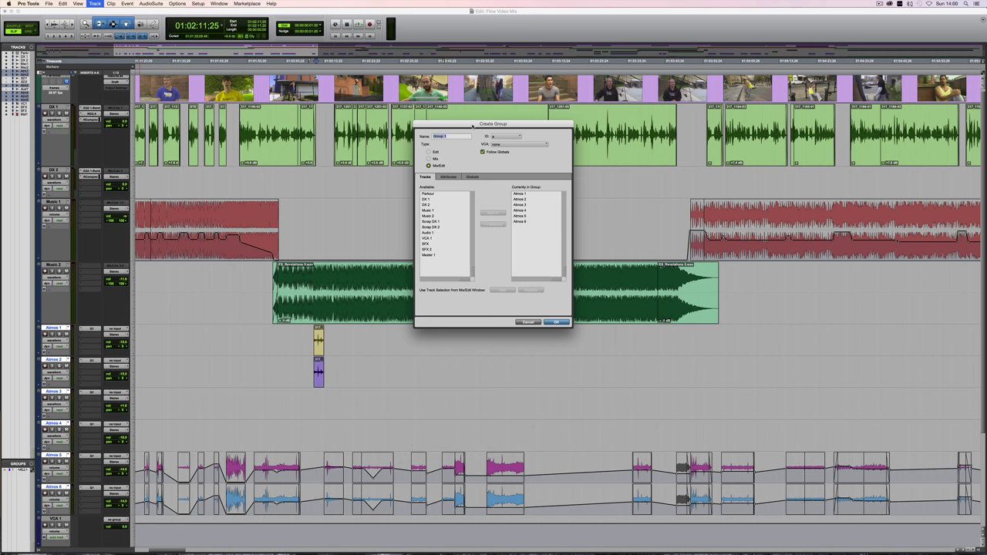
pyautogui.moveTo(452, 188)
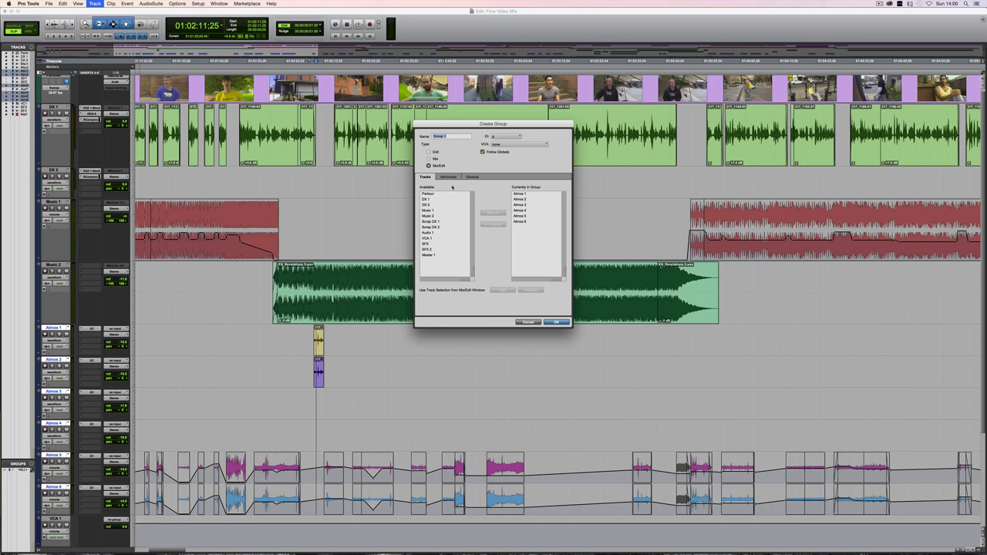
pyautogui.click(472, 176)
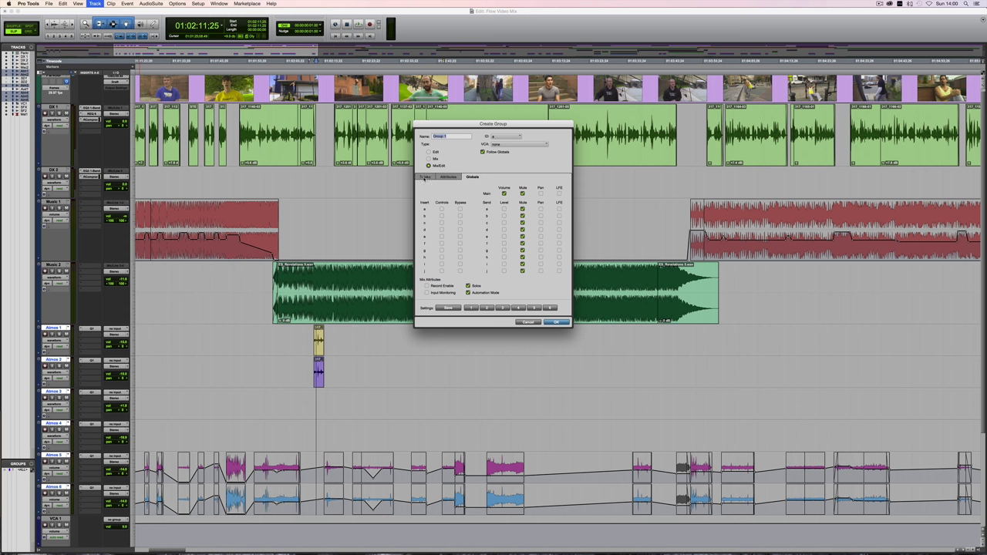
pyautogui.click(426, 177)
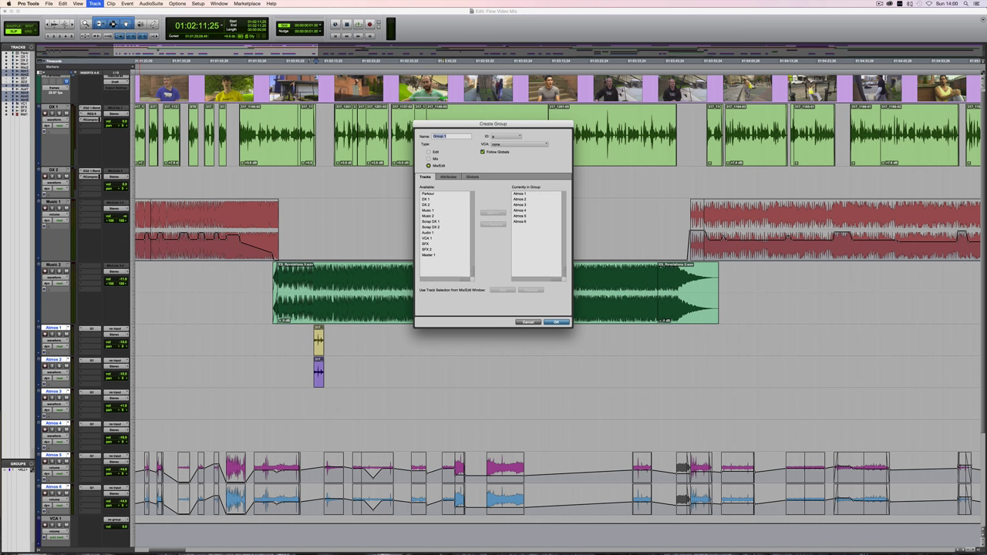
pyautogui.write('A')
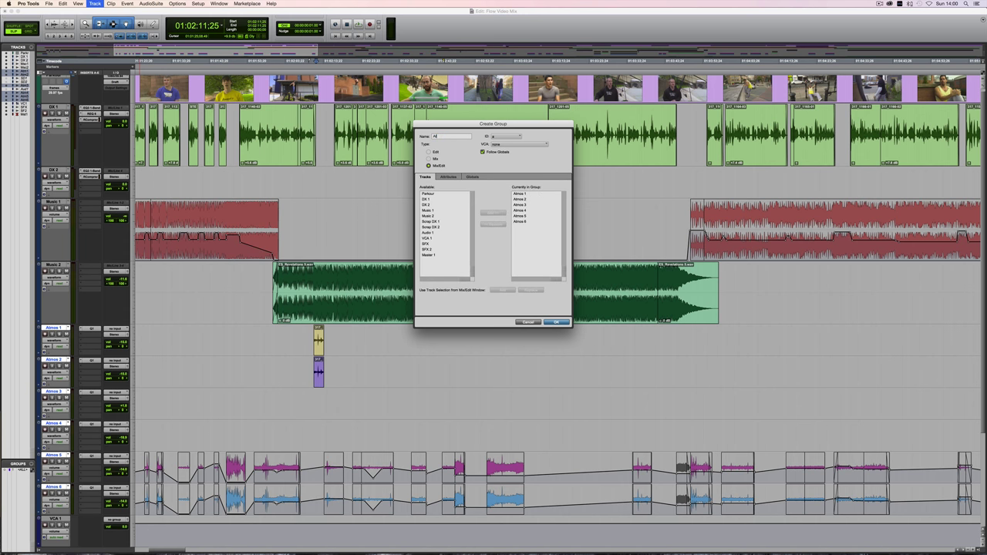
pyautogui.write('Atmos')
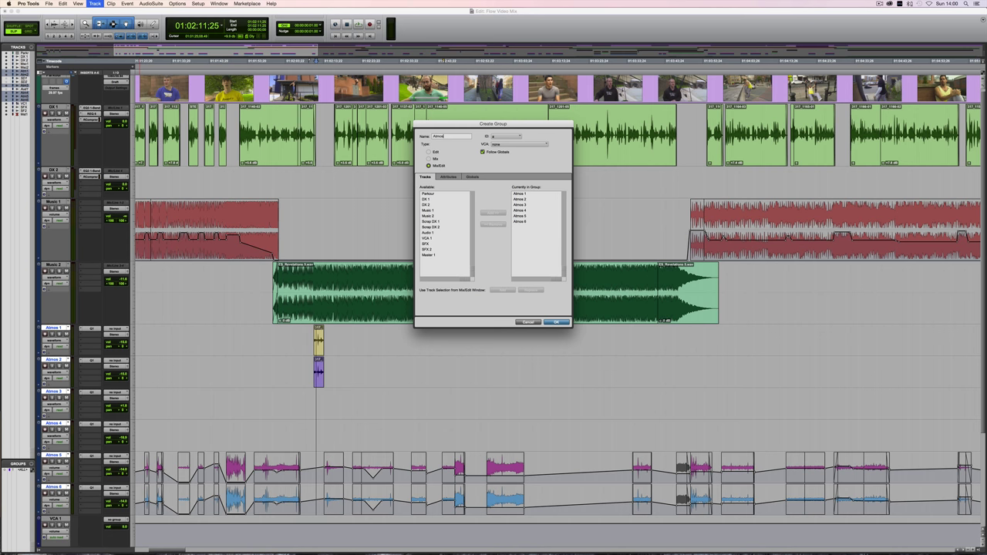
pyautogui.click(555, 323)
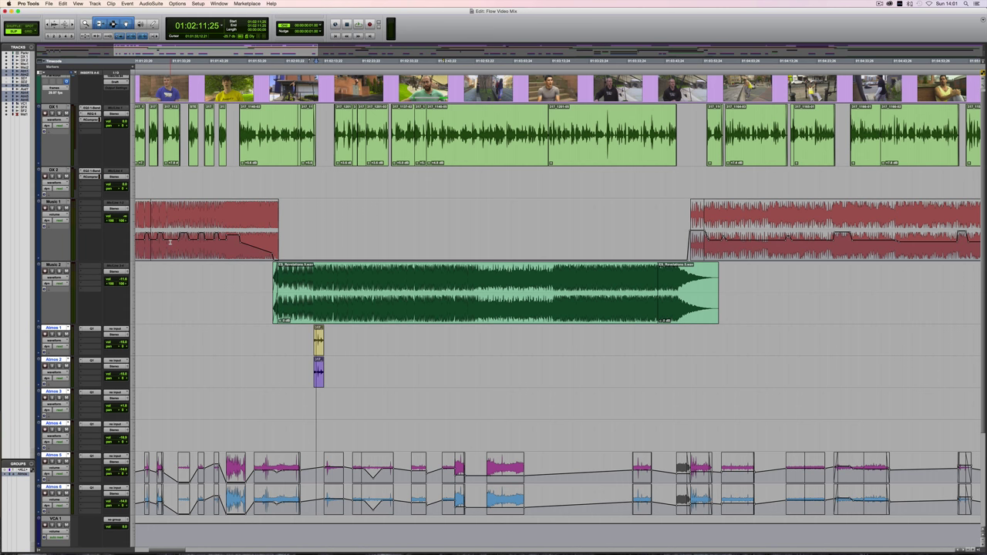
# Add a VCA Master track to the session and confirm its default name
pyautogui.click(95, 3)
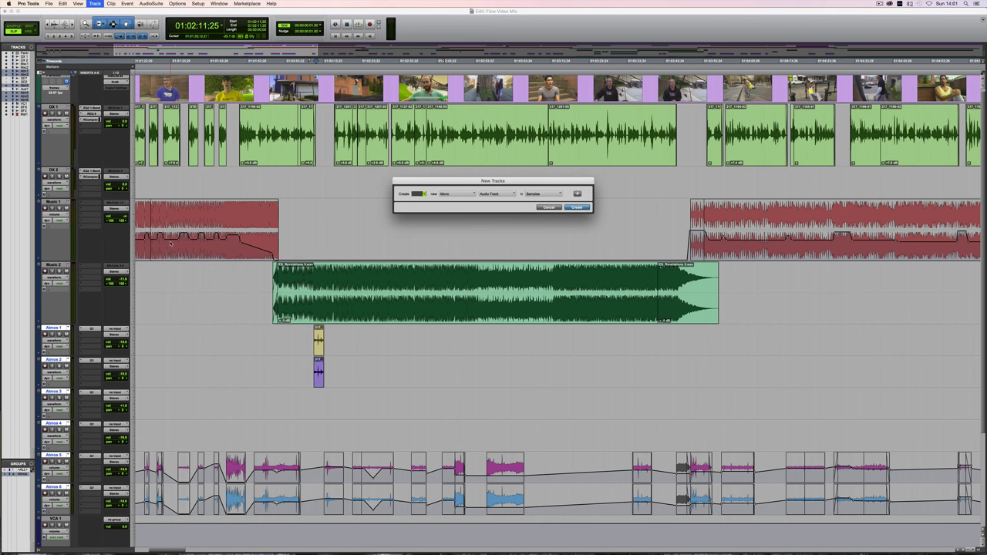
pyautogui.click(497, 194)
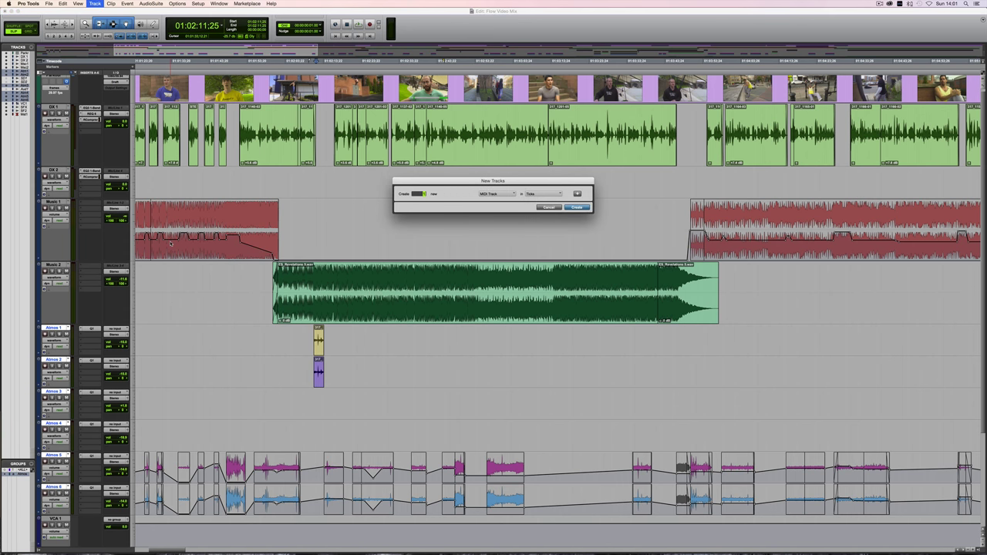
pyautogui.click(496, 194)
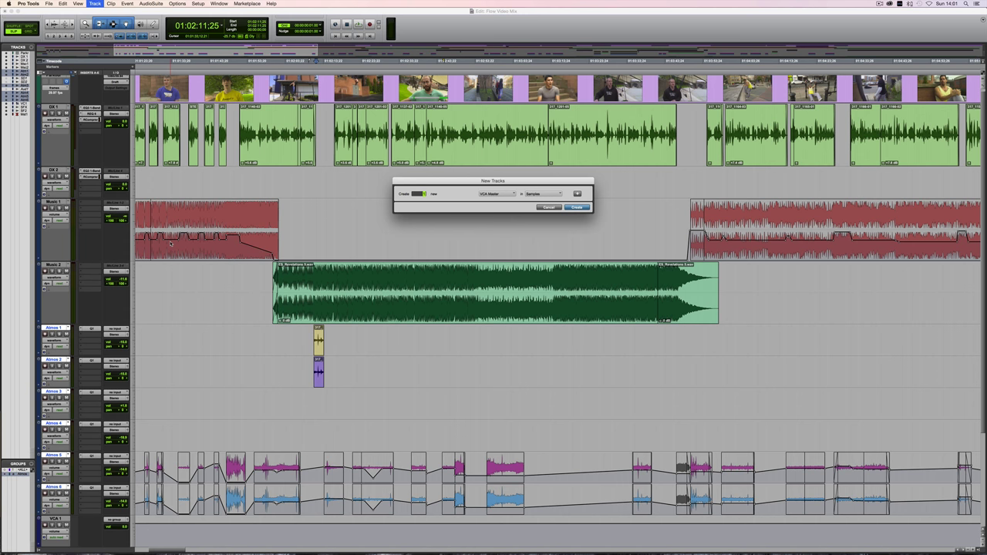
pyautogui.click(577, 207)
pyautogui.write('Atmos')
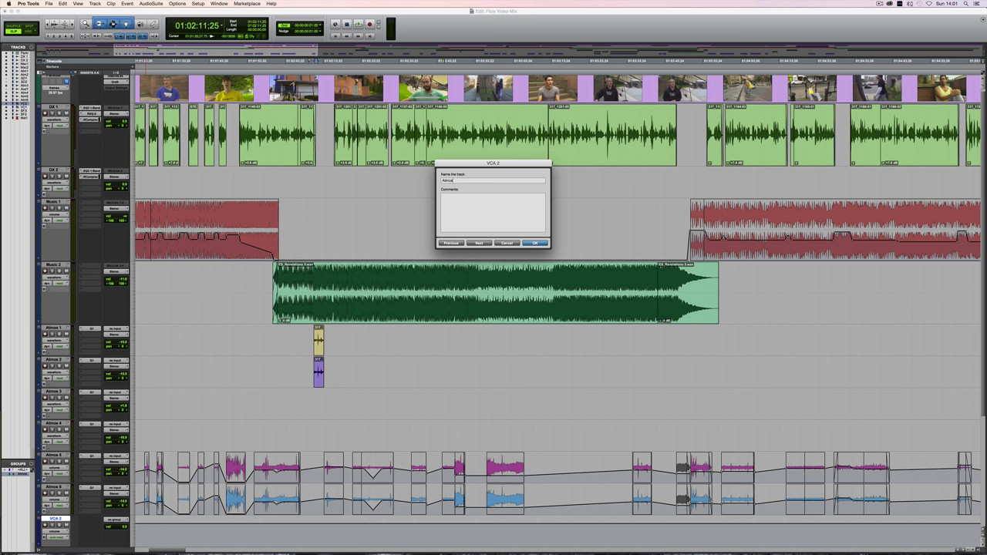
pyautogui.click(534, 244)
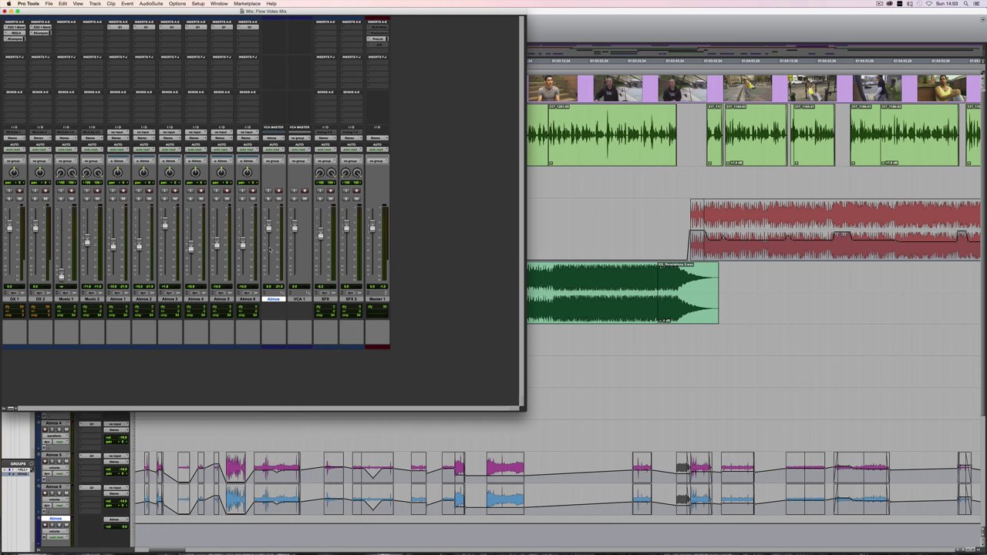
pyautogui.moveTo(269, 232)
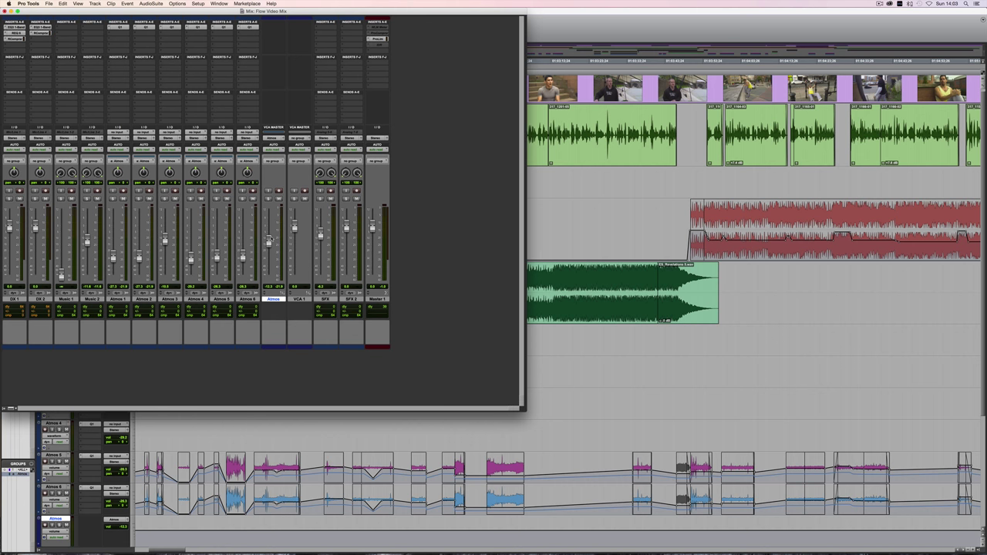
pyautogui.moveTo(269, 242)
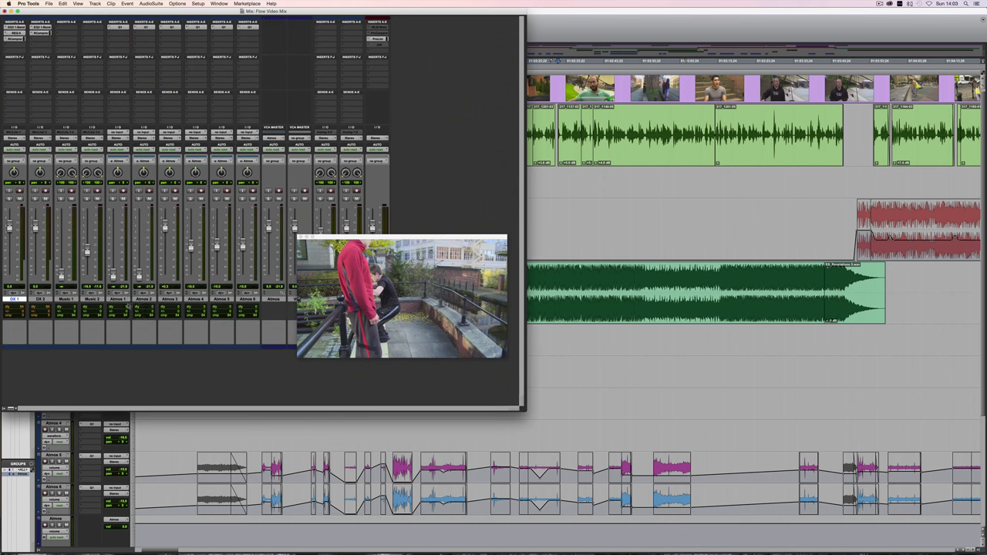
# Select a track in the Mix window and bring up the New Tracks dialog
pyautogui.doubleClick(40, 299)
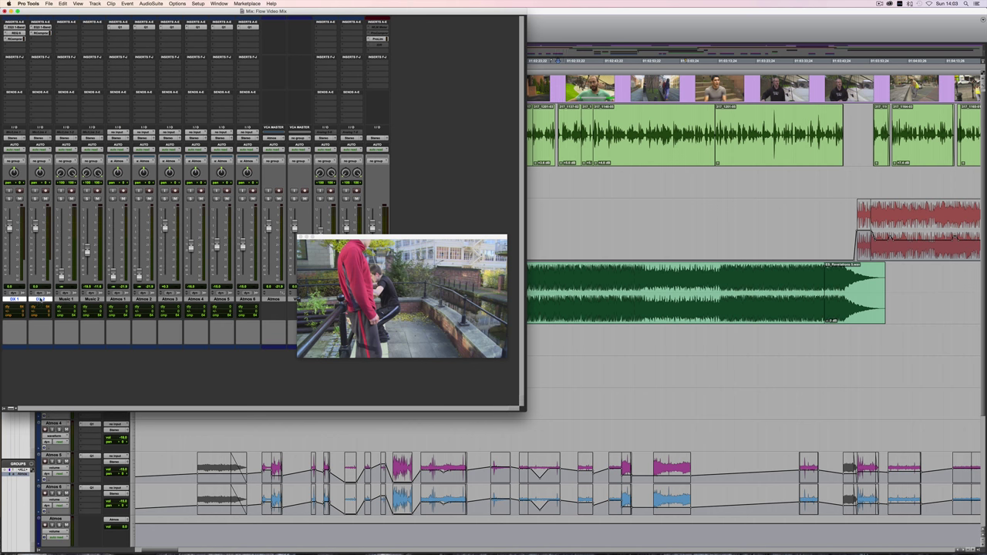
pyautogui.click(34, 127)
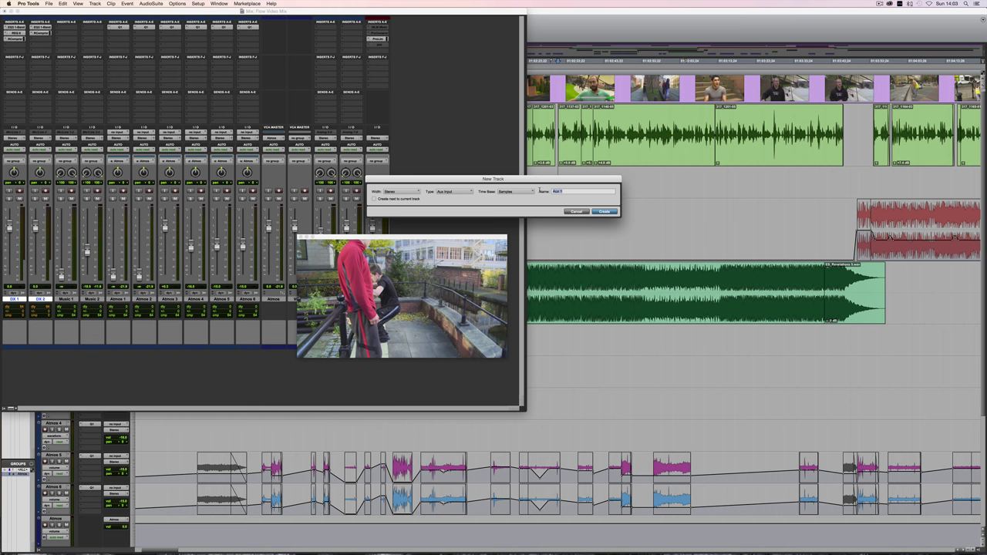
# Add a Stereo Aux Input track named 'Dialogue' to the mixer
pyautogui.write('Dialogue')
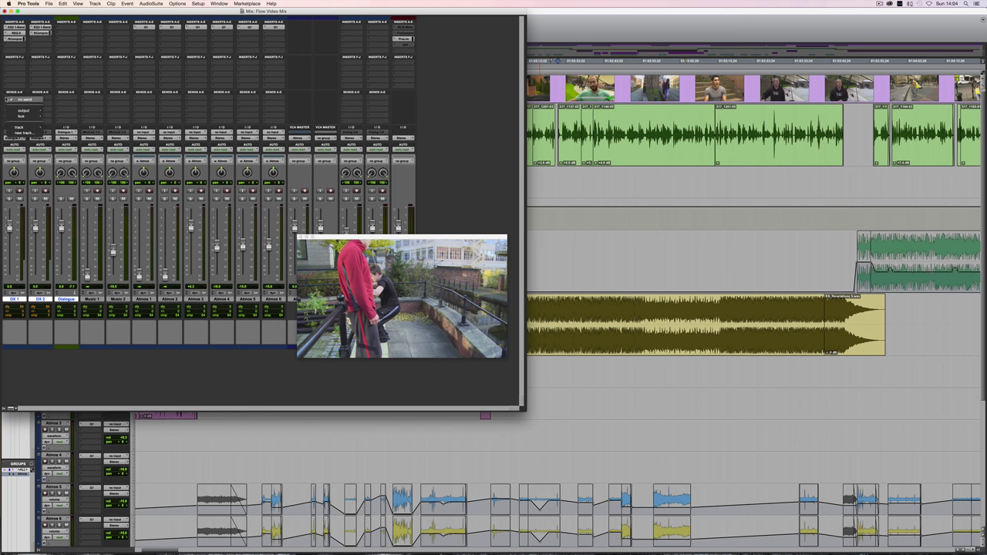
pyautogui.click(21, 126)
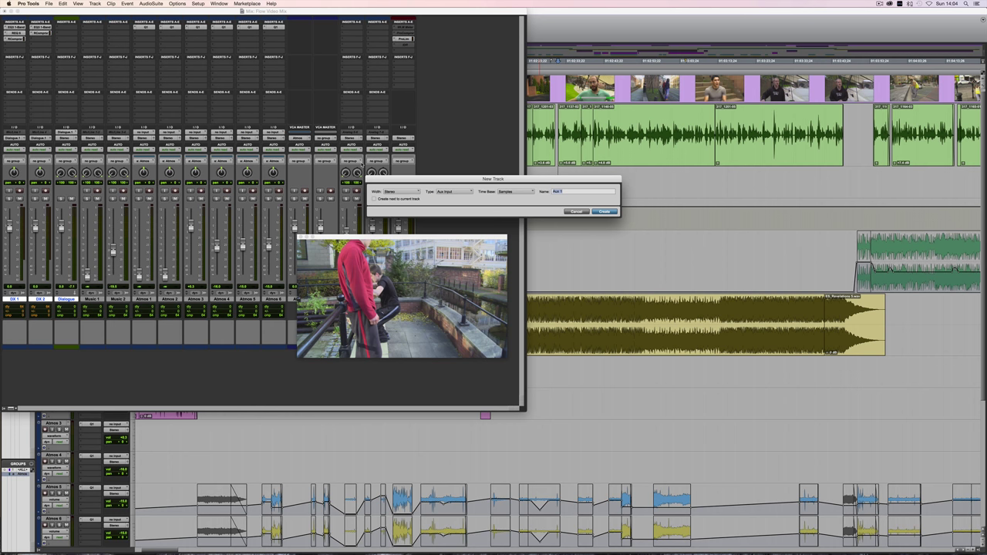
# Create the aux track that will host the Phoenix Verb dialogue reverb
pyautogui.click(604, 211)
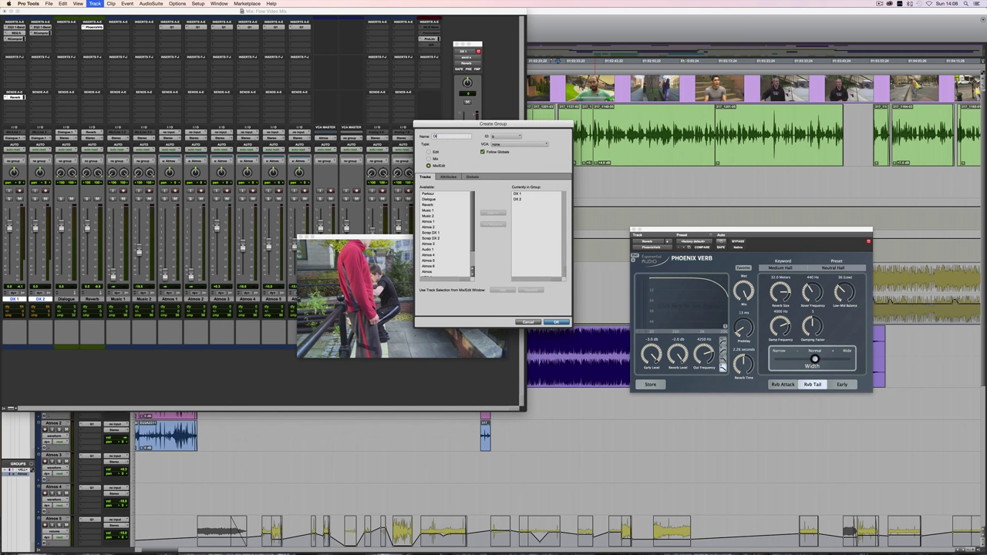
# Create the dialogue track group, then add another new track to the session
pyautogui.click(555, 322)
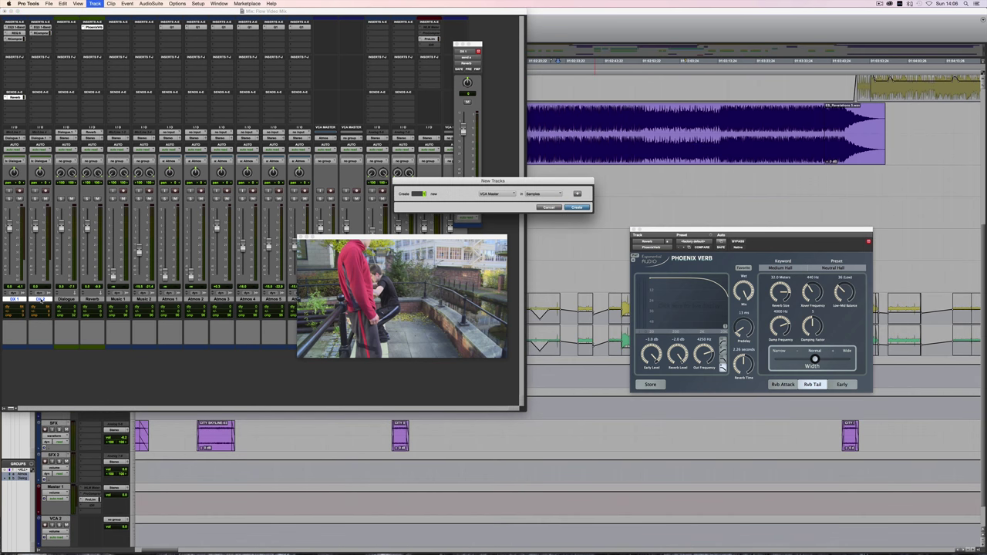
pyautogui.click(577, 207)
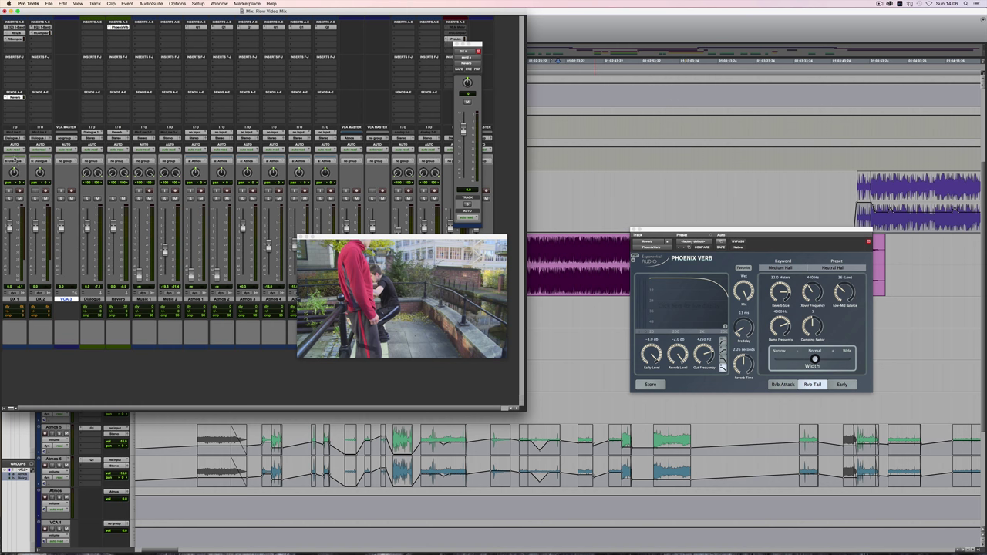
pyautogui.click(89, 131)
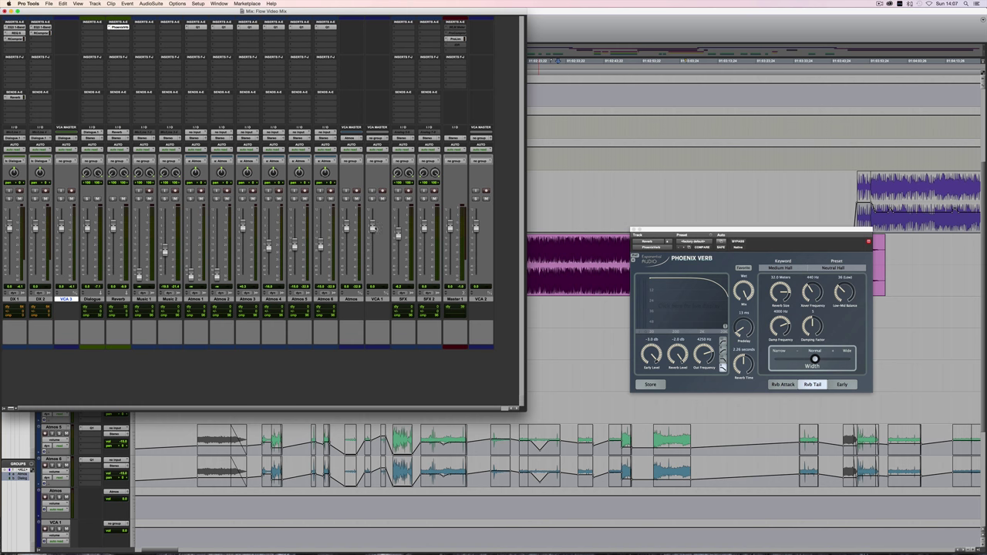
# Bring up the track's context menu to reach the New Tracks dialog
pyautogui.rightClick(373, 299)
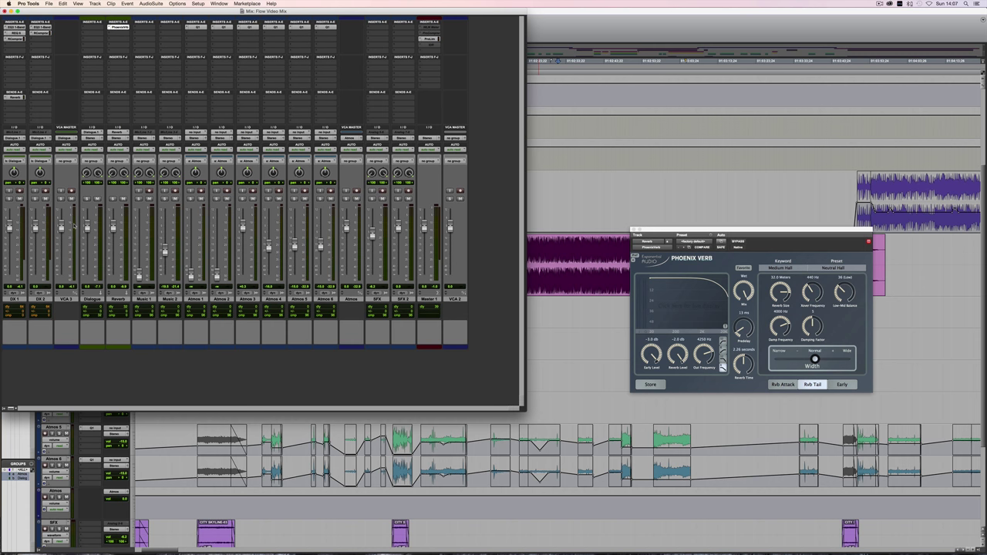
pyautogui.moveTo(33, 276)
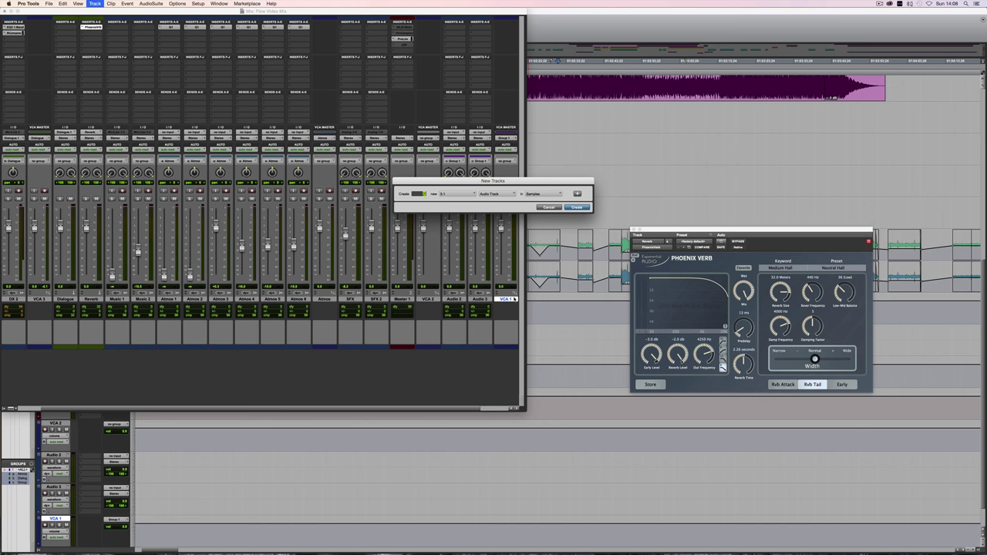
# Create two more tracks of different types and widen the Mix window
pyautogui.click(577, 207)
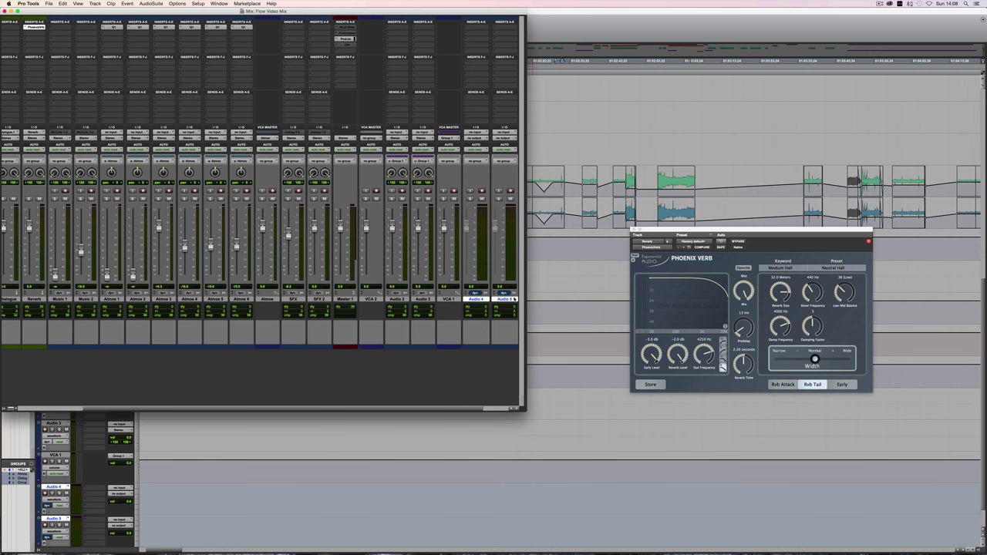
pyautogui.click(96, 3)
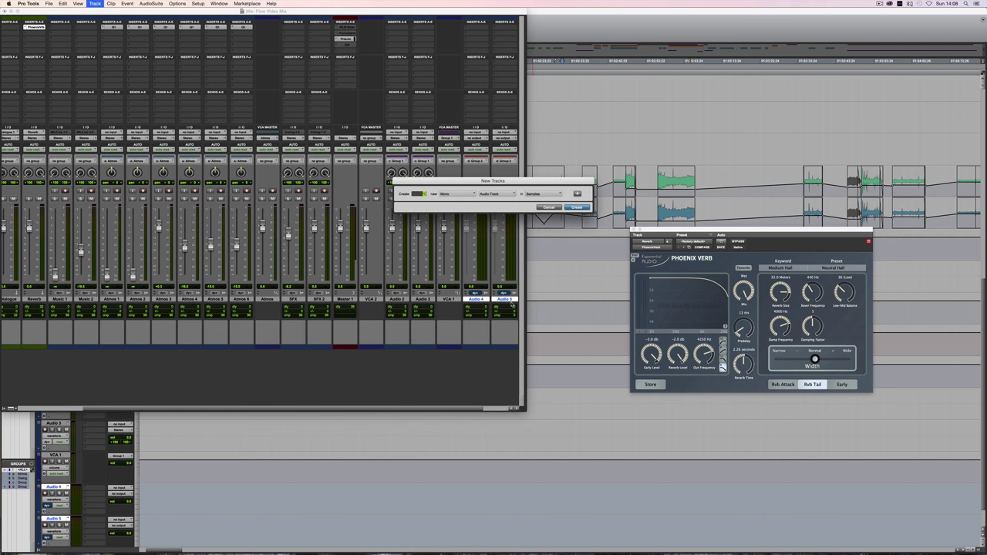
pyautogui.click(496, 195)
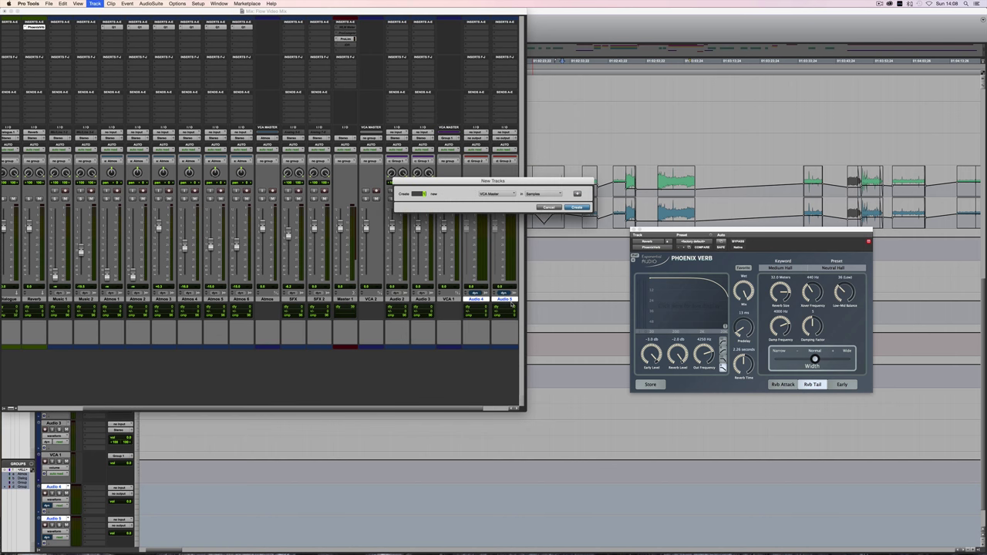
pyautogui.click(577, 206)
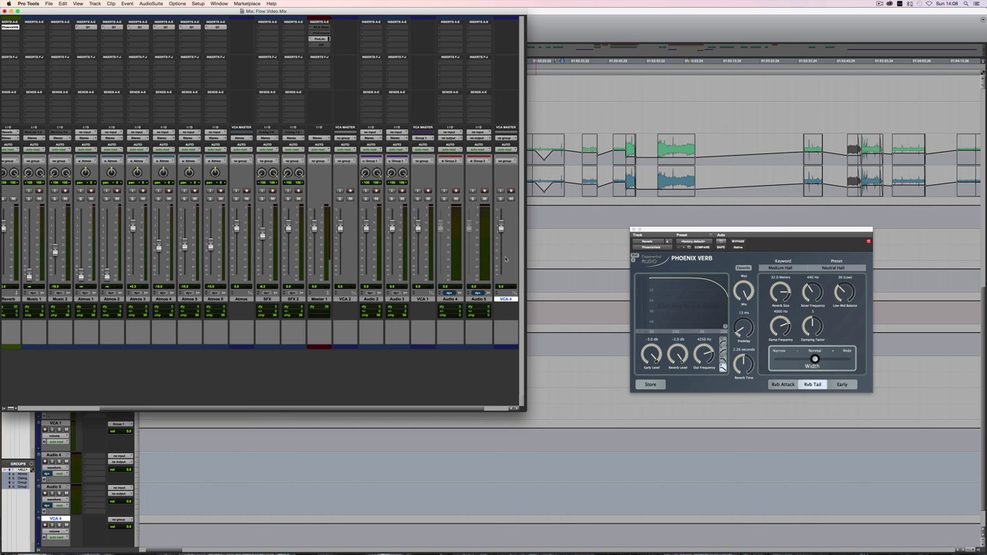
pyautogui.click(505, 138)
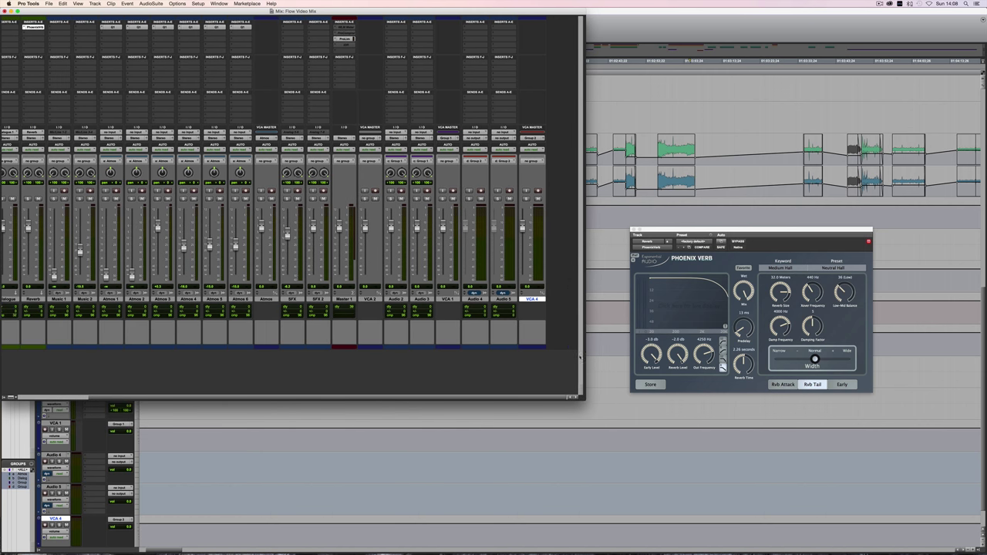
pyautogui.moveTo(538, 249)
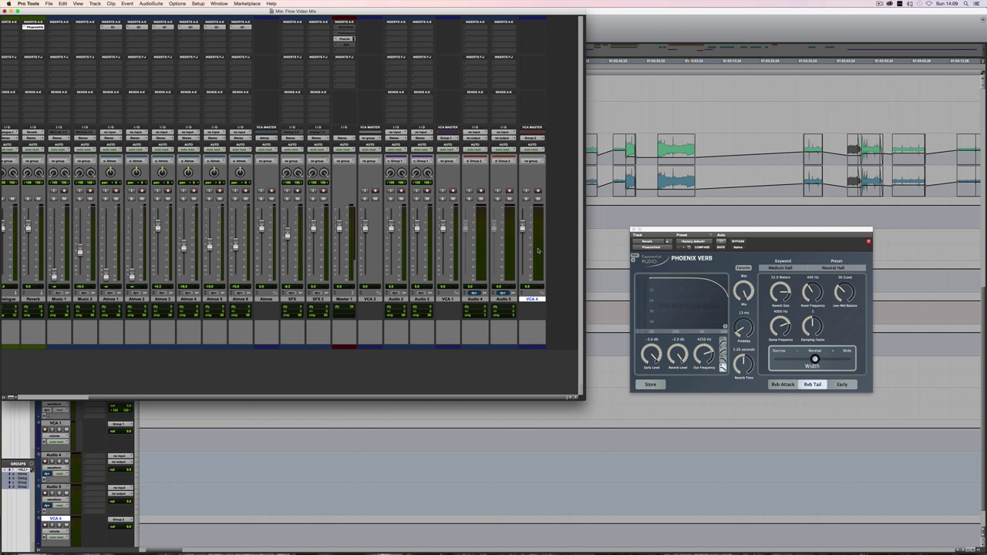
pyautogui.moveTo(538, 250)
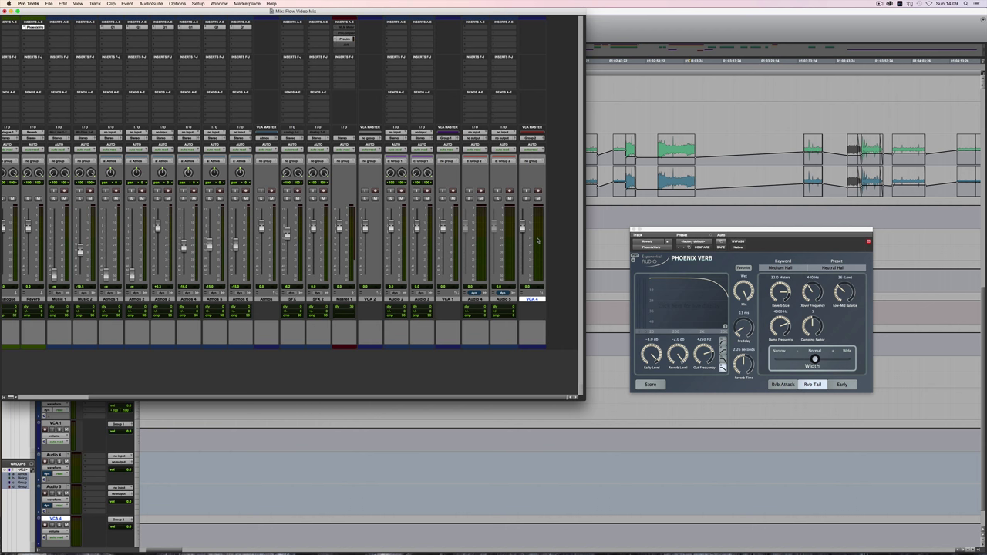
pyautogui.moveTo(264, 337)
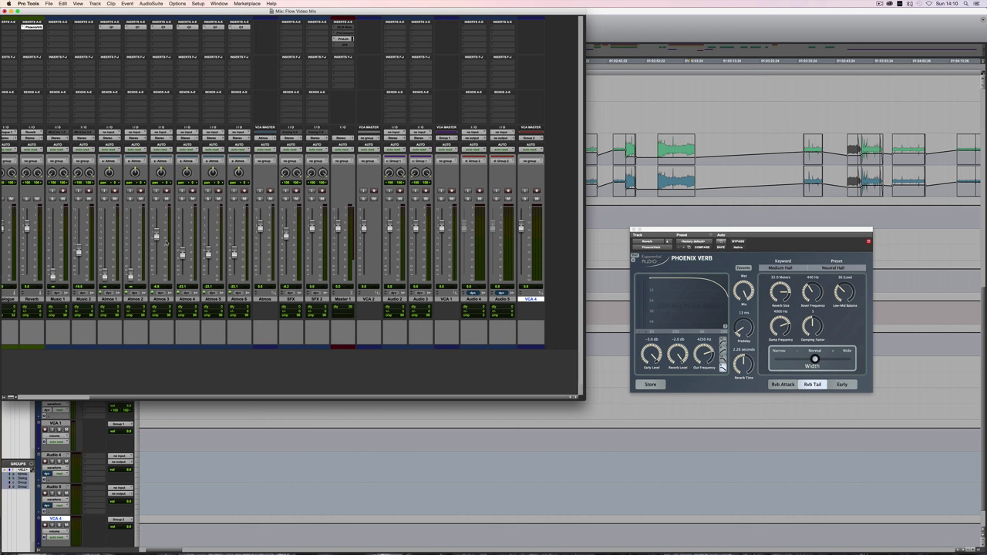
# Enable Use Standard VCA Logic in the Mixing preferences and apply it
pyautogui.click(197, 3)
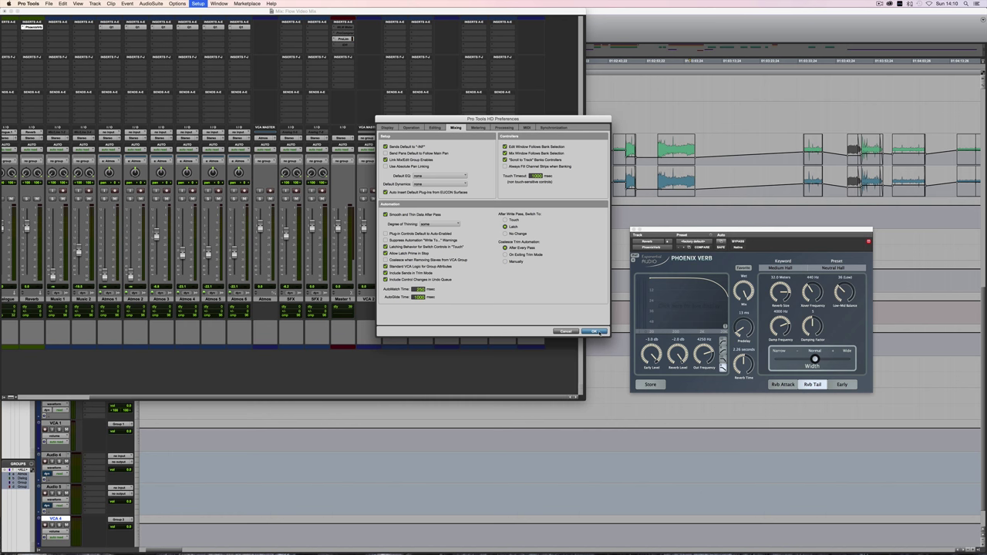
pyautogui.click(595, 330)
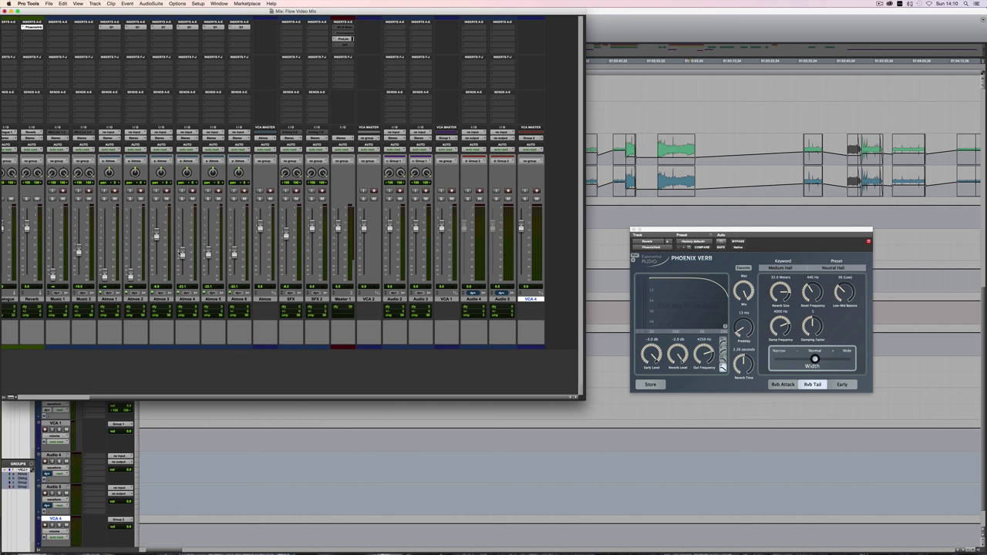